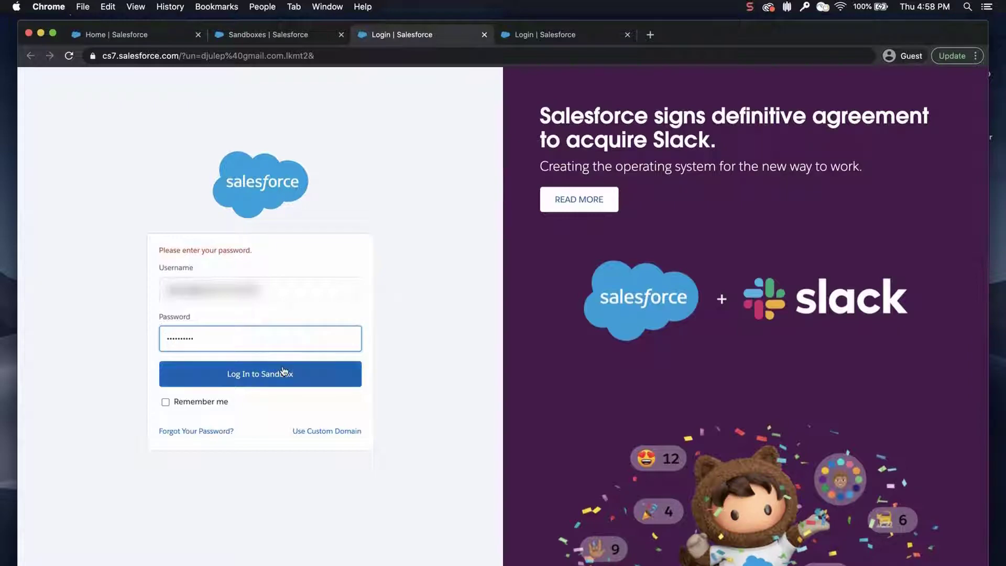
- Log in to the sandbox org and bring up the setup menu from the home page
{"action": "left_click", "coordinate": [259, 373]}
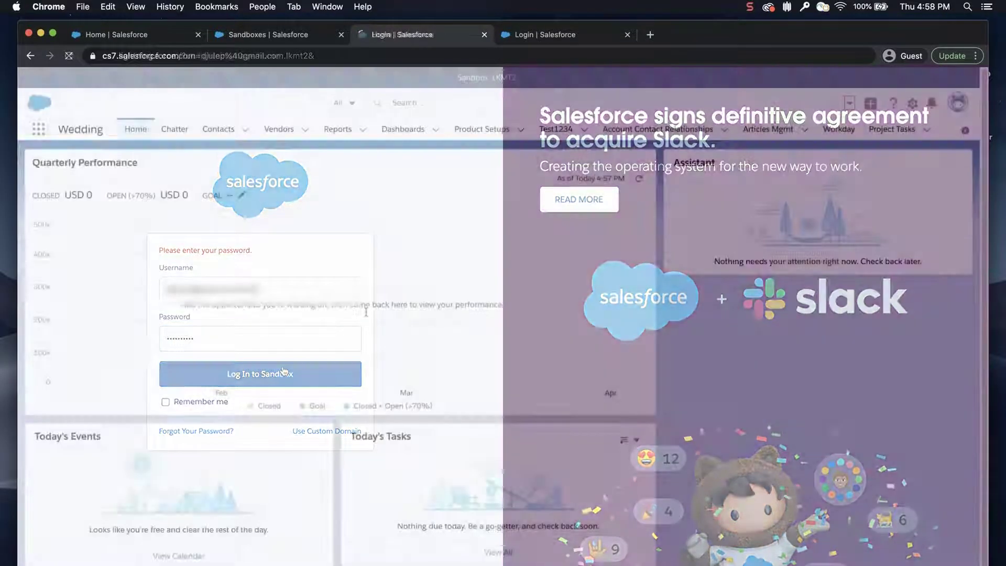
{"action": "left_click", "coordinate": [260, 373]}
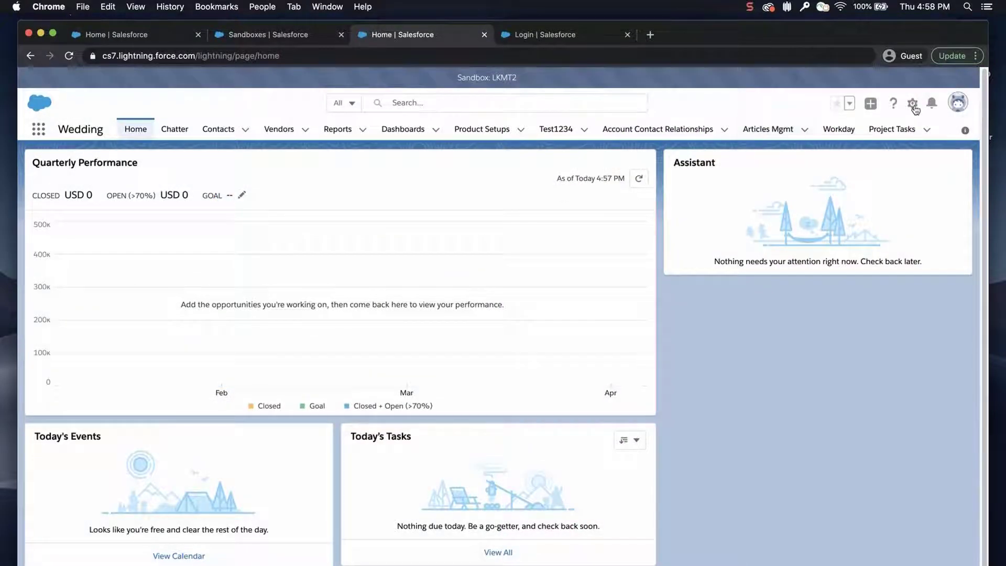
{"action": "left_click", "coordinate": [912, 103]}
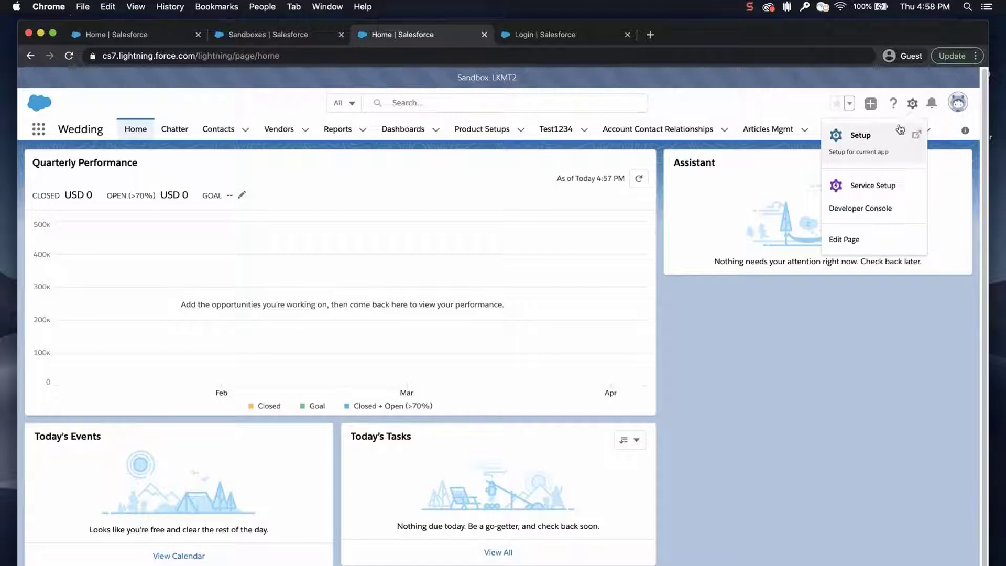
- Search Setup for 'export' and go to the Data Export page
{"action": "left_click", "coordinate": [860, 135]}
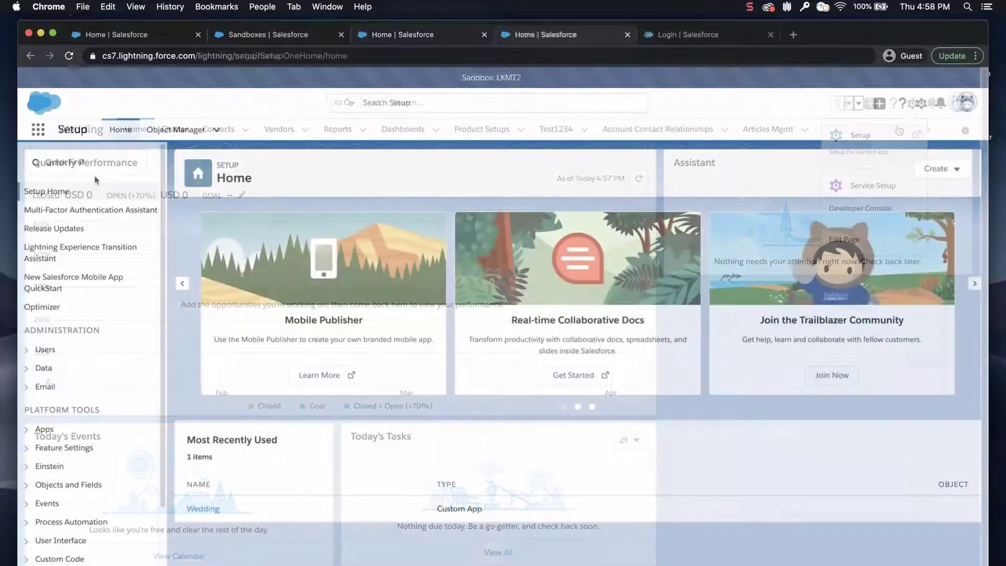
{"action": "type", "text": "export"}
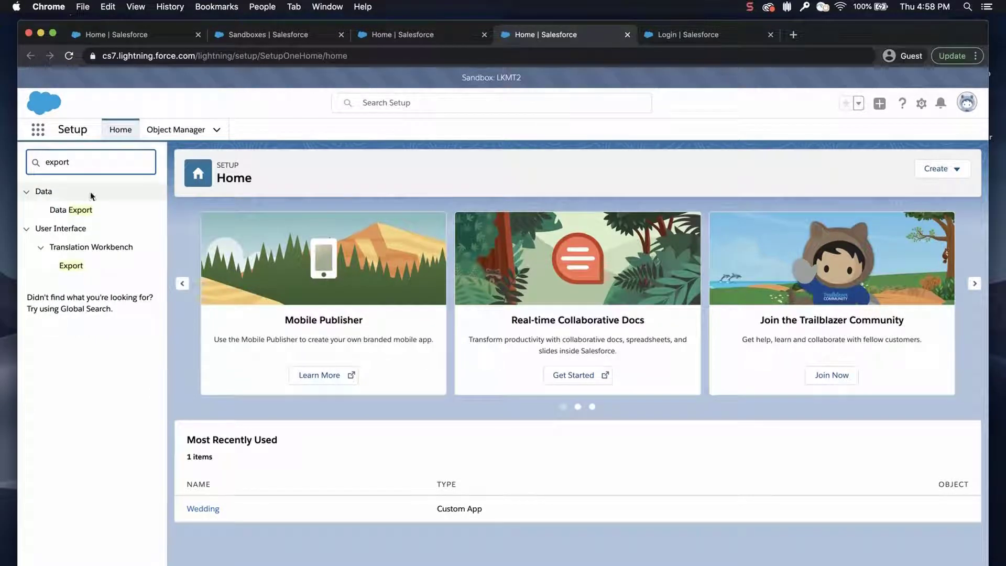
{"action": "left_click", "coordinate": [71, 210]}
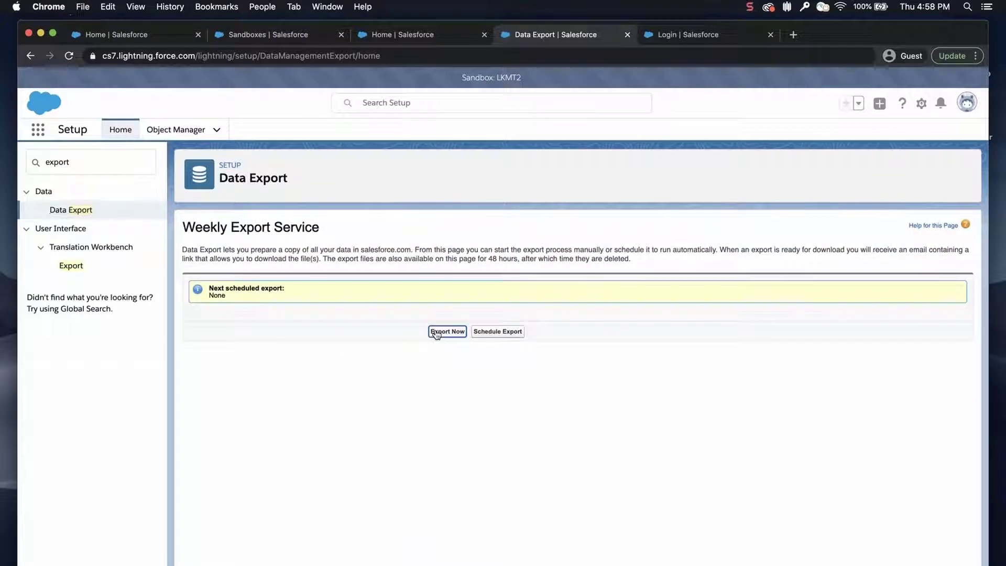
- Start an immediate export including images, documents and attachments
{"action": "left_click", "coordinate": [447, 332]}
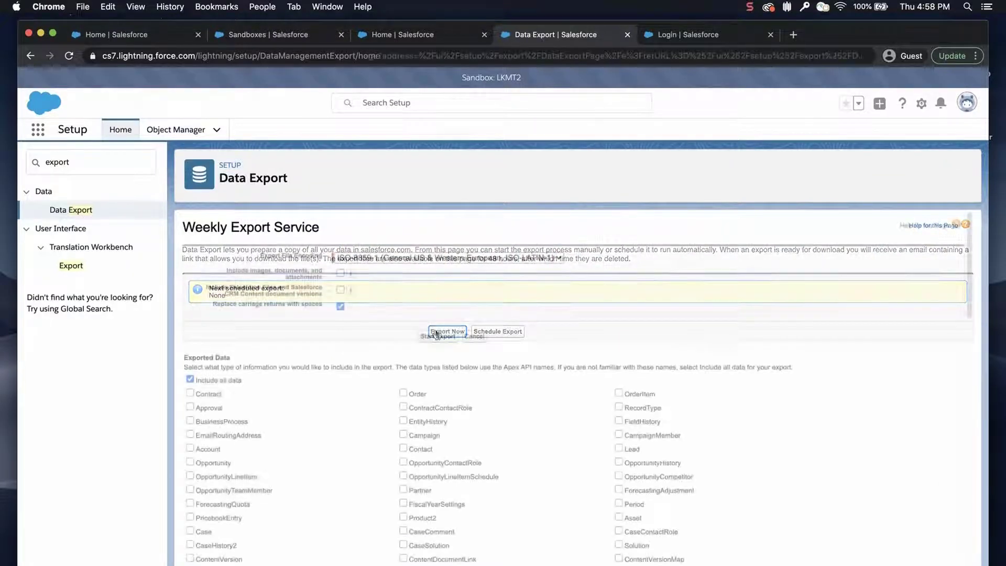
{"action": "left_click", "coordinate": [447, 331]}
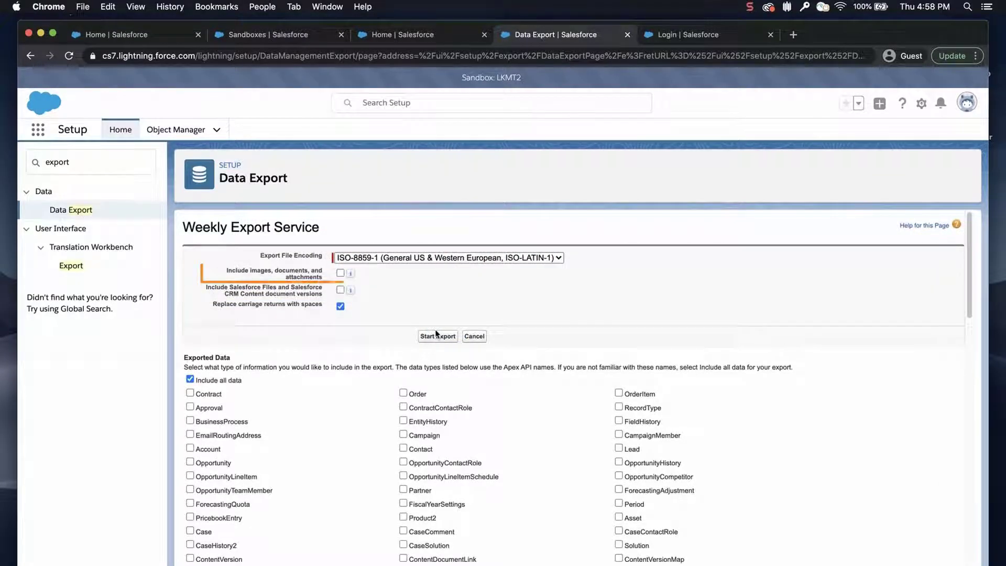
{"action": "left_click", "coordinate": [340, 272]}
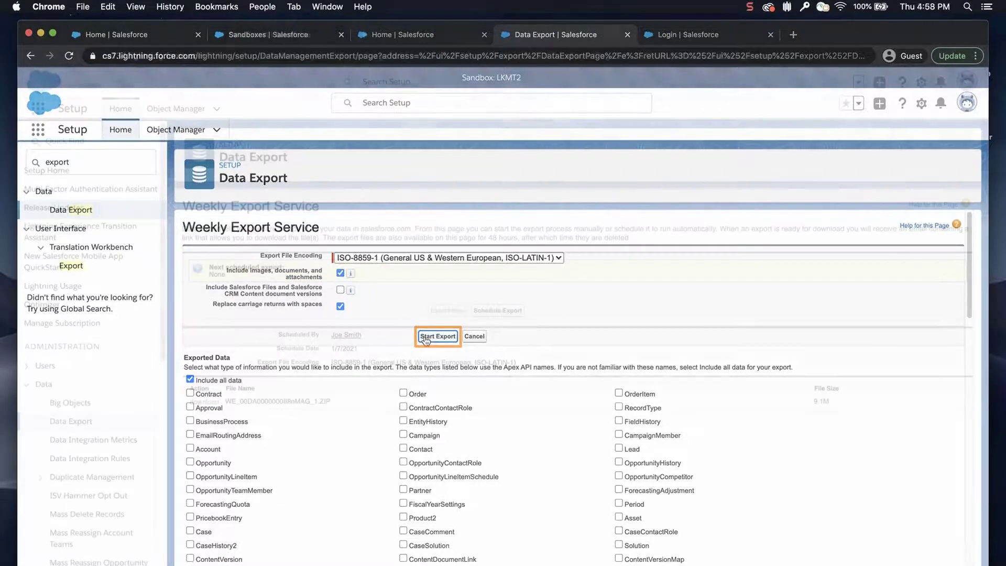
{"action": "left_click", "coordinate": [437, 336]}
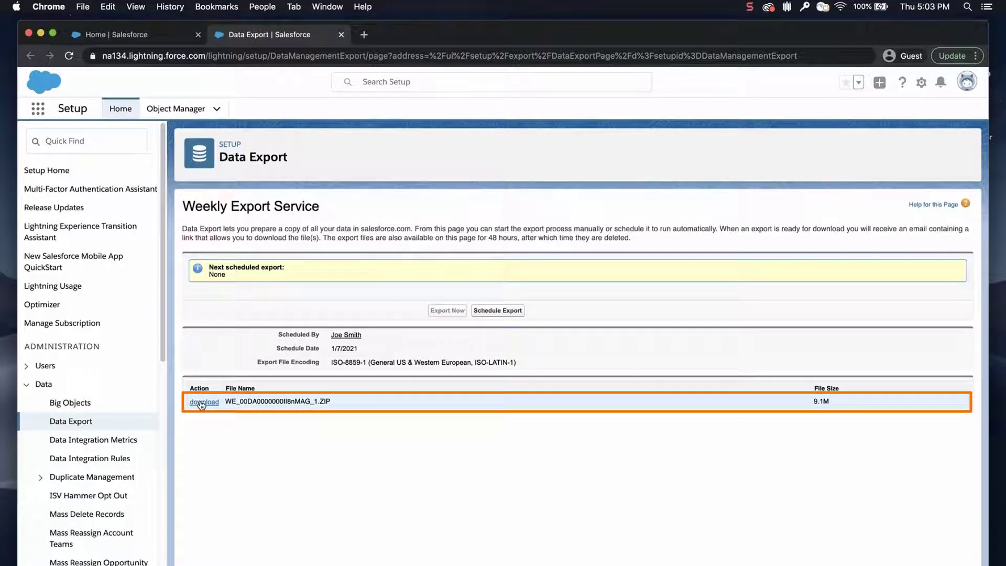
- Download the export ZIP and open the extracted export folder
{"action": "left_click", "coordinate": [203, 401]}
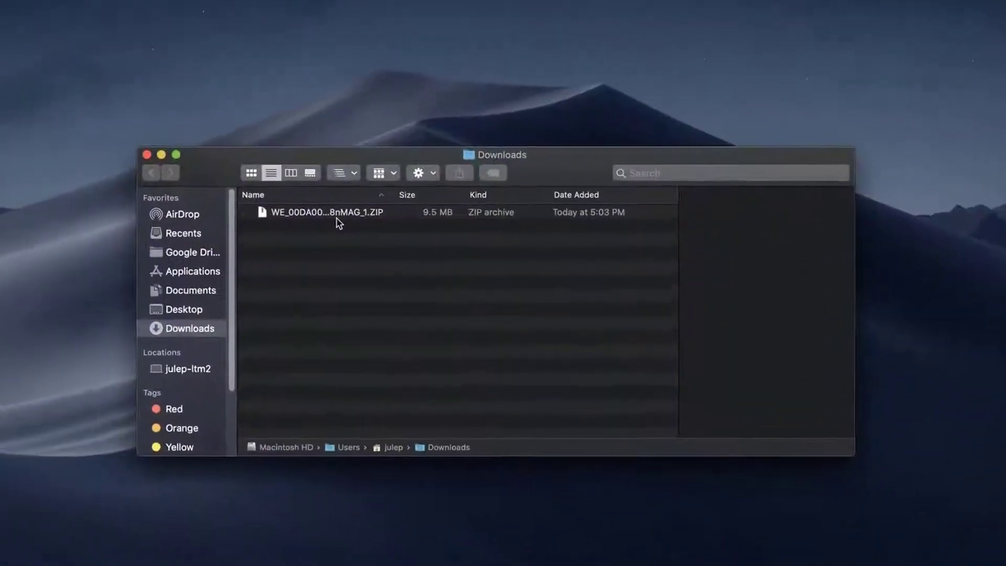
{"action": "left_click", "coordinate": [324, 212]}
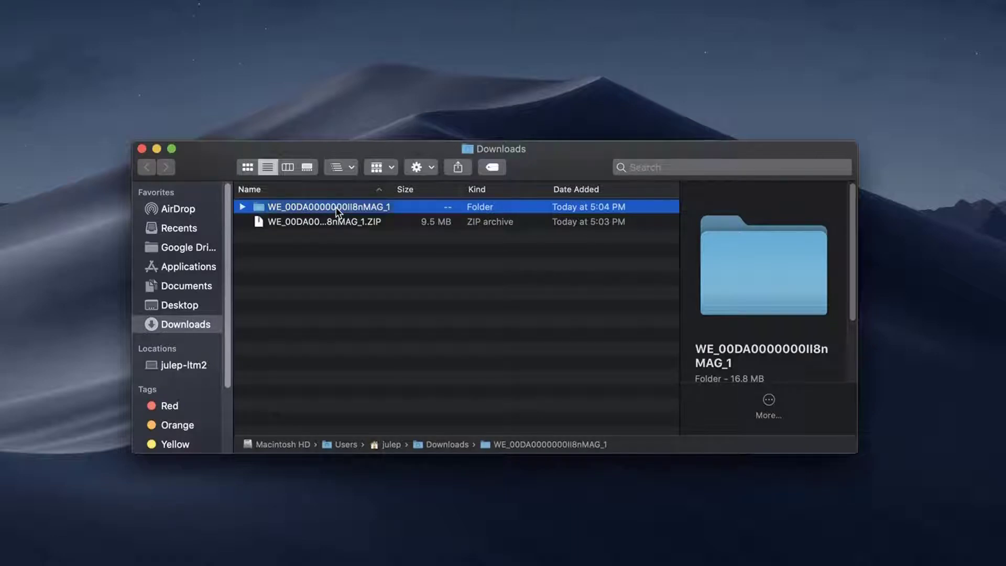
{"action": "double_click", "coordinate": [329, 206]}
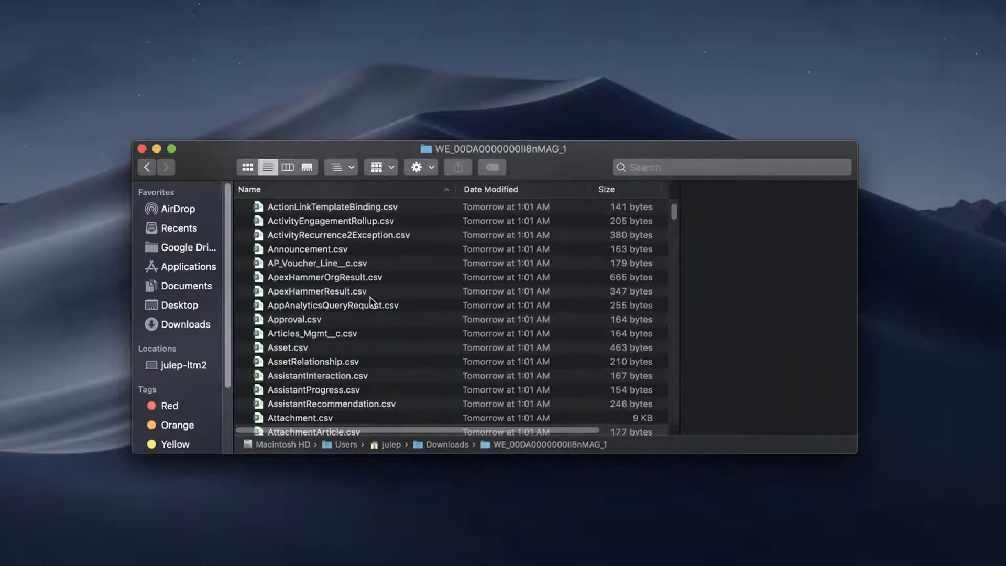
- Browse the Documents folder of ID-named files, then return and select Document.csv
{"action": "left_click", "coordinate": [292, 394]}
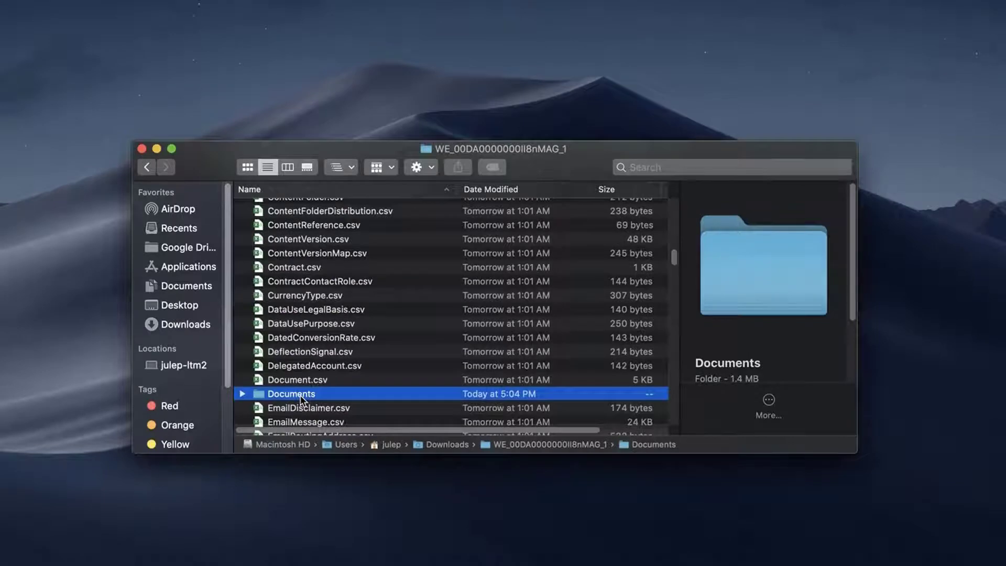
{"action": "double_click", "coordinate": [291, 393]}
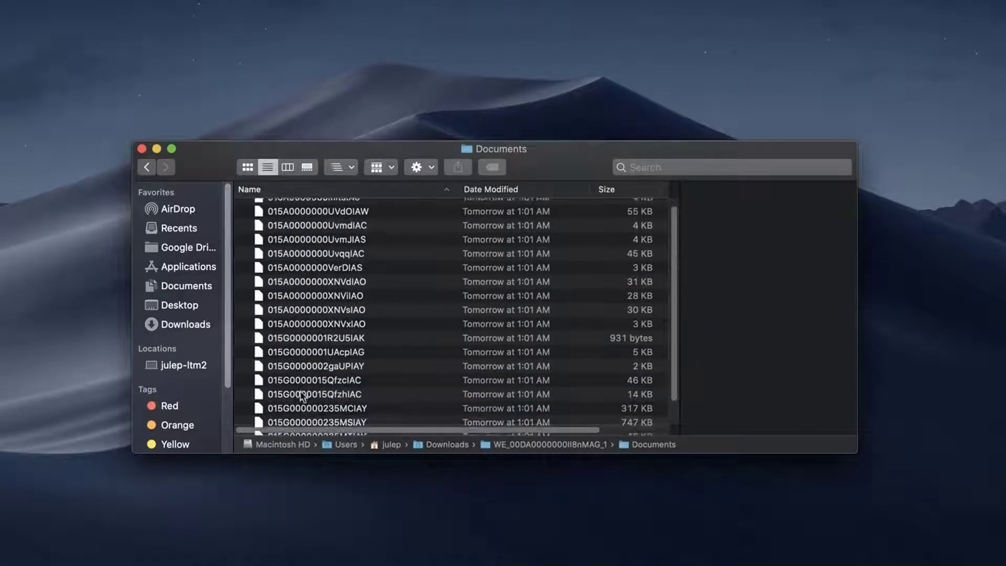
{"action": "scroll", "scroll_direction": "down", "scroll_amount": 3}
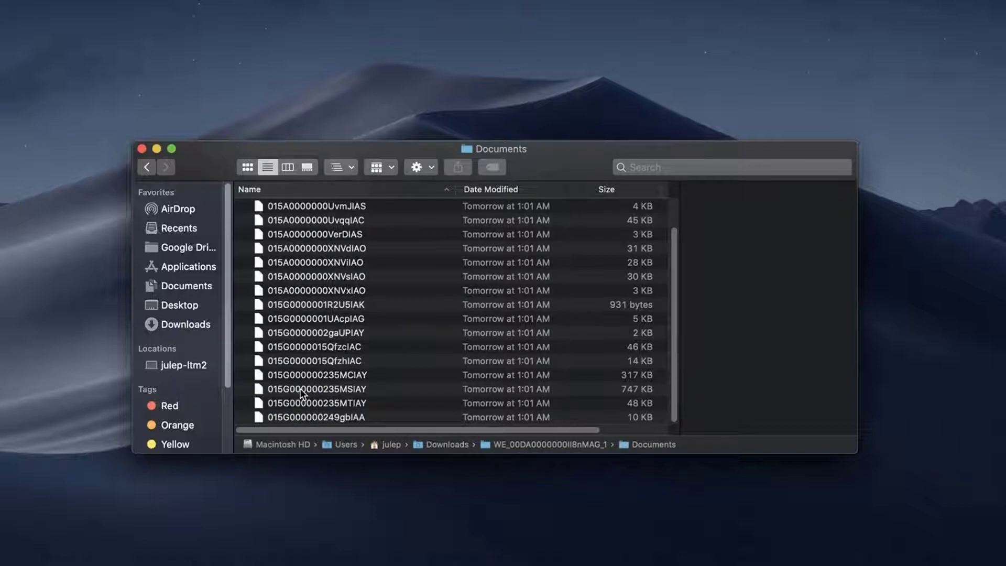
{"action": "left_click", "coordinate": [147, 166]}
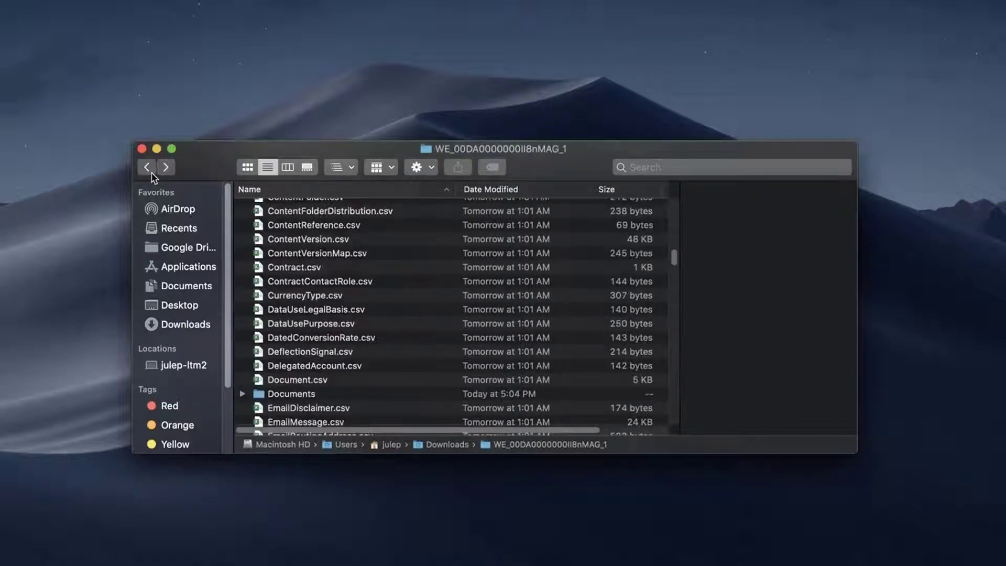
{"action": "left_click", "coordinate": [296, 379]}
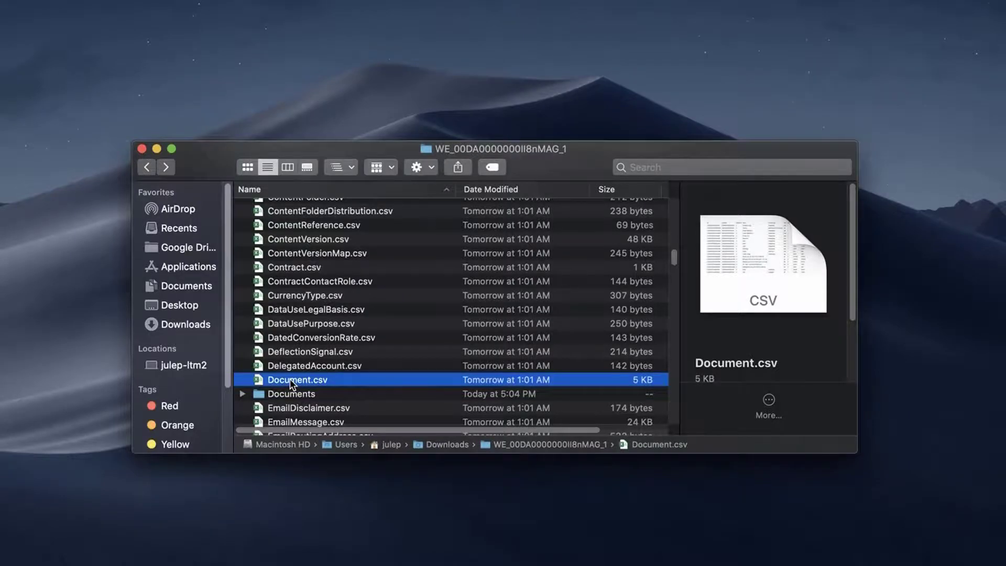
- Open Document.csv and fill C2:C20 with the formula ="mv "&A2&" """&B2&""""
{"action": "double_click", "coordinate": [295, 379]}
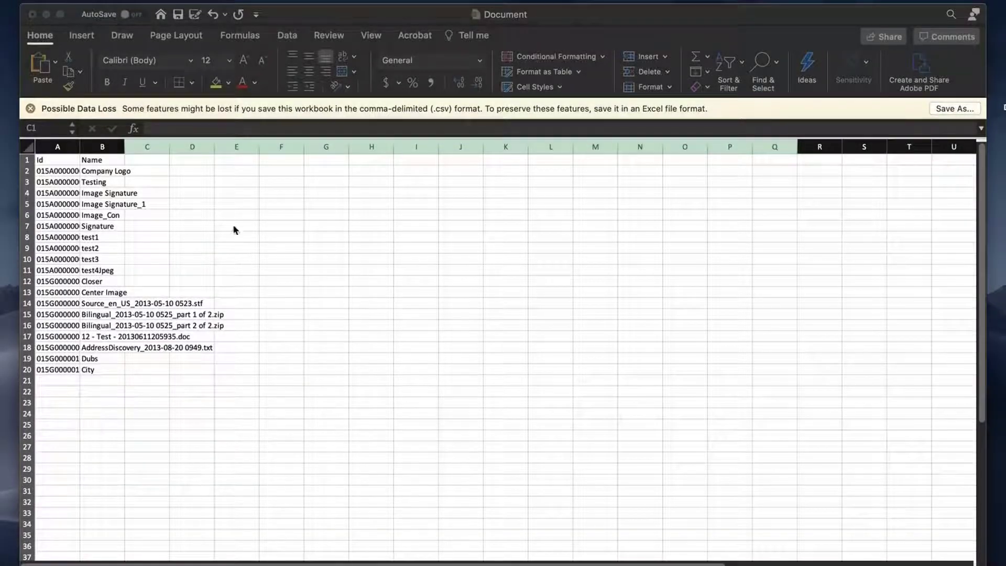
{"action": "left_click", "coordinate": [147, 171]}
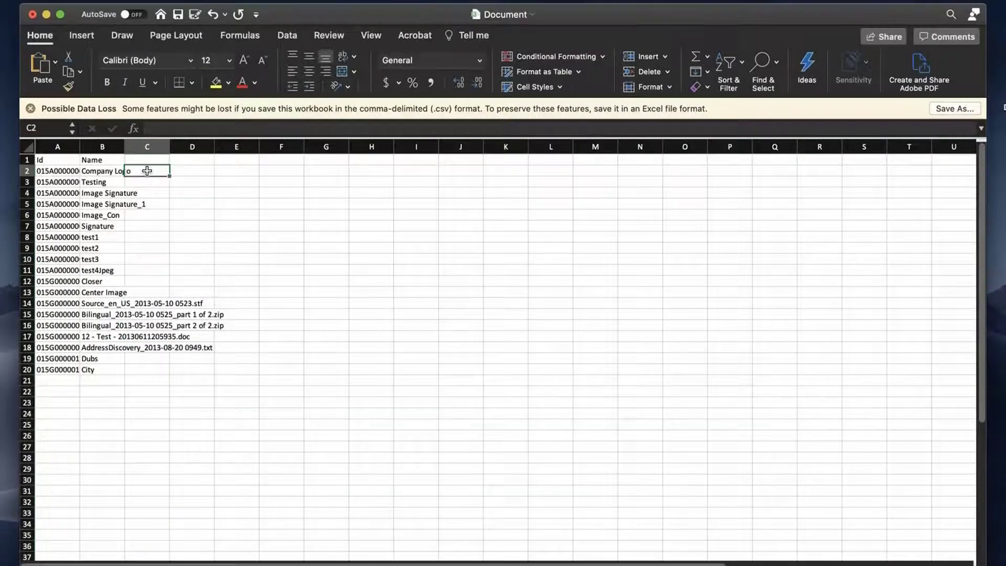
{"action": "type", "text": "=\"mv \"&A2&\" \"\"\"&B2&\"\"\"\""}
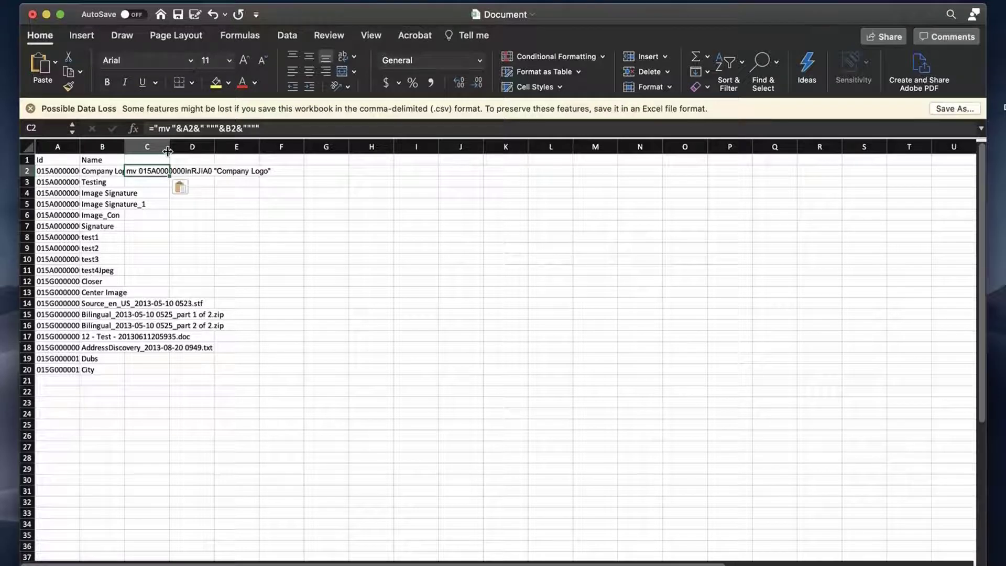
{"action": "left_click_drag", "start_coordinate": [169, 146], "coordinate": [272, 152]}
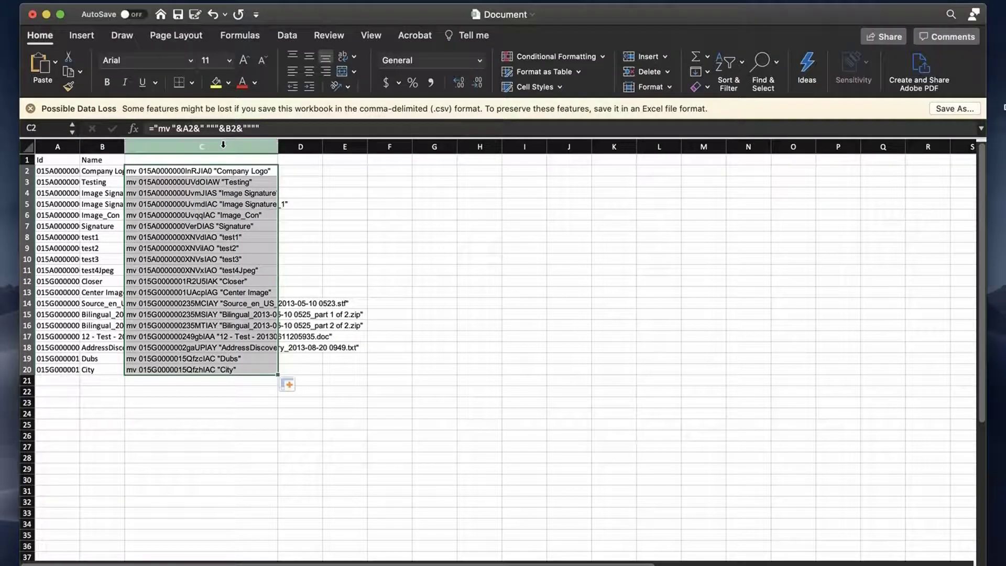
- Copy the mv commands into a plain-text TextEdit document saved as rename.sh on the Desktop
{"action": "right_click", "coordinate": [201, 147]}
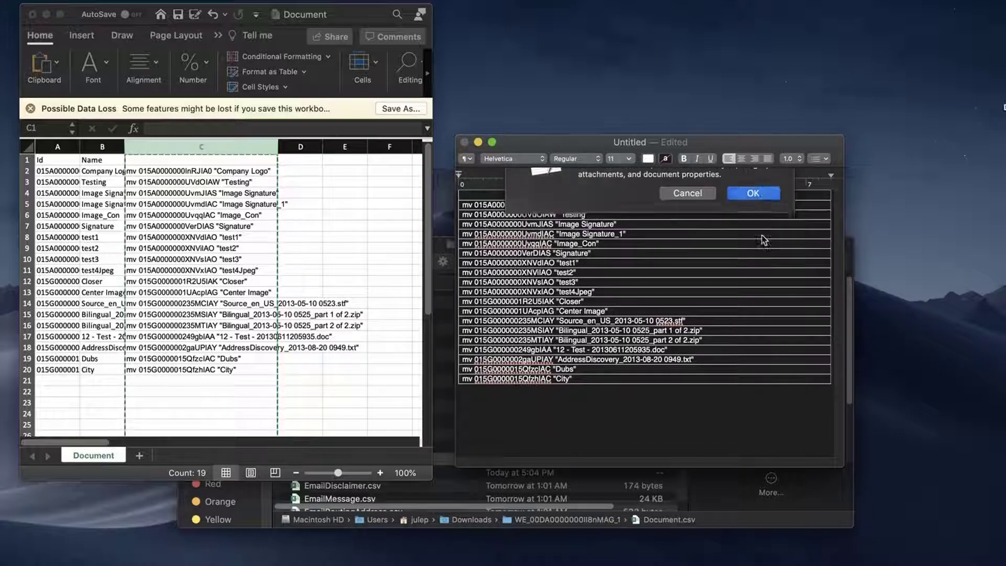
{"action": "left_click", "coordinate": [752, 193]}
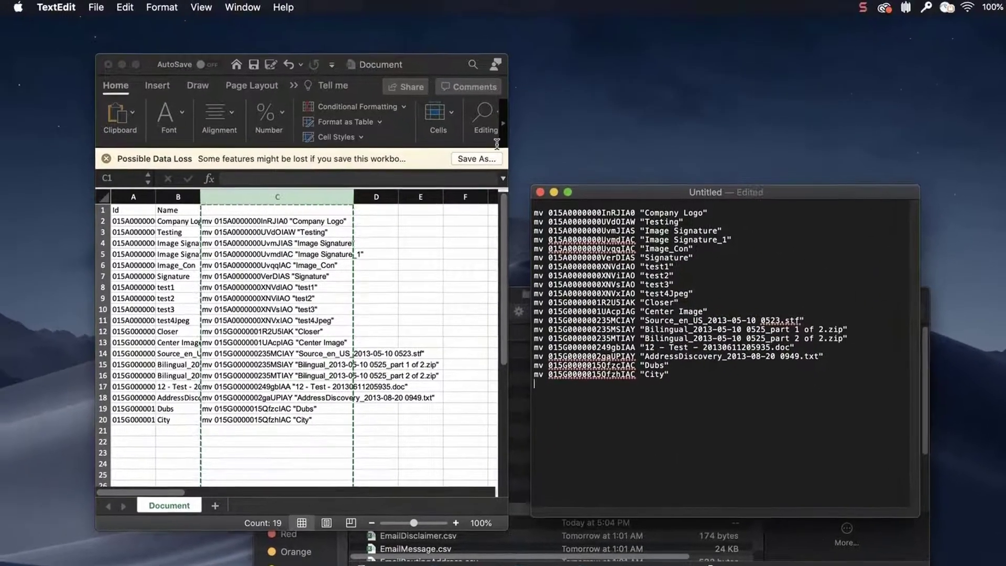
{"action": "left_click", "coordinate": [97, 7]}
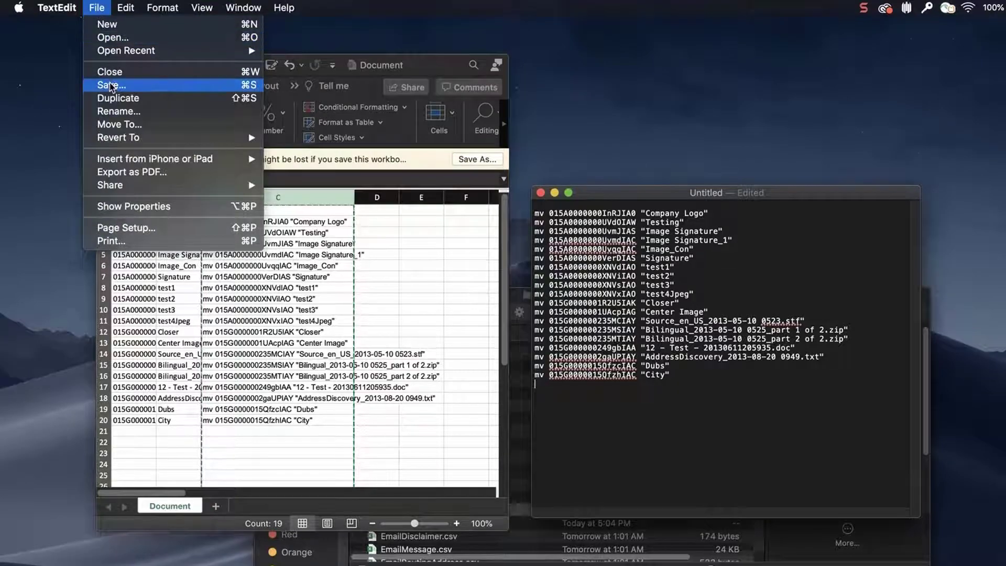
{"action": "left_click", "coordinate": [109, 85]}
{"action": "type", "text": "rename.sh"}
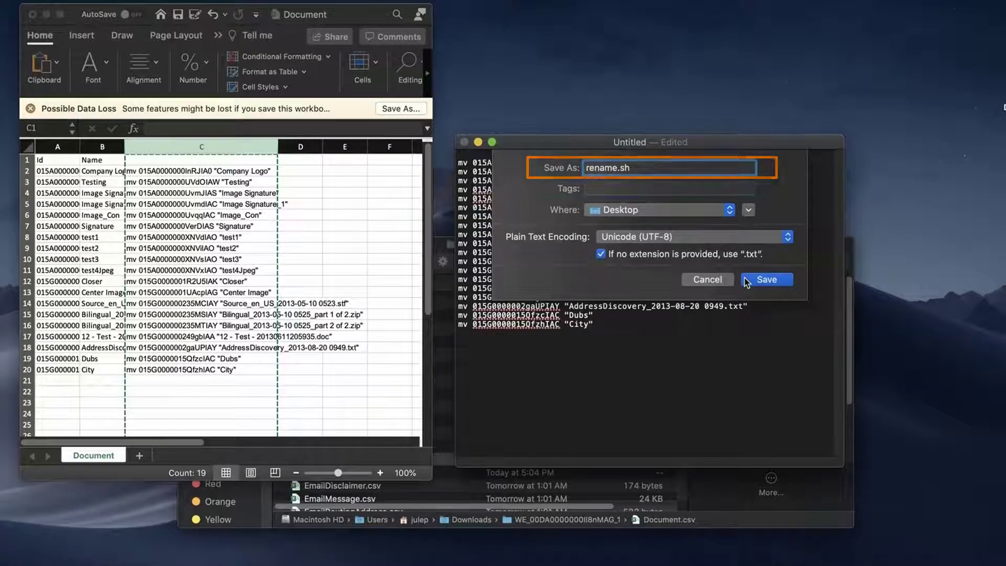
{"action": "left_click", "coordinate": [766, 279]}
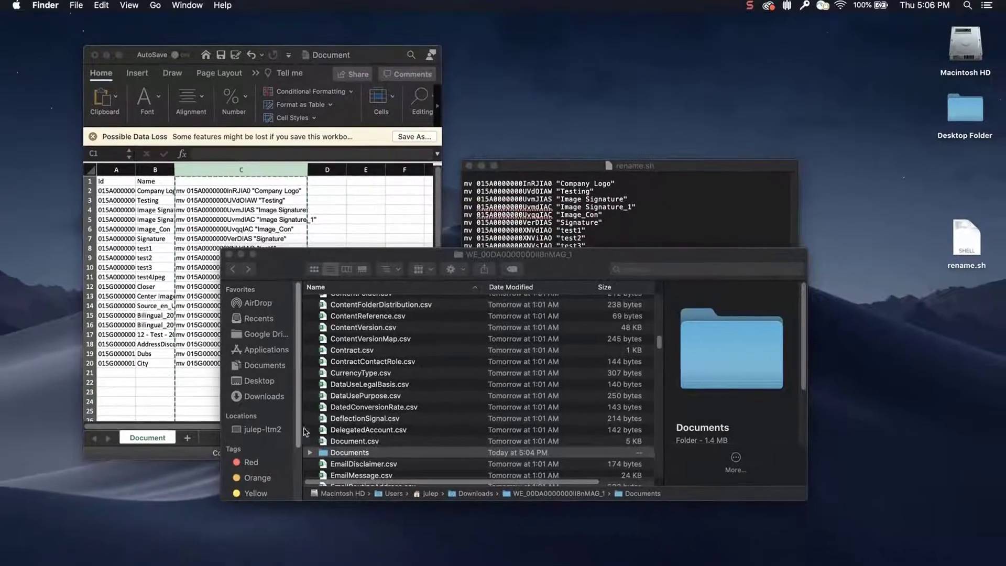
- Open the Documents folder and drag rename.sh from the Desktop into it
{"action": "left_click", "coordinate": [350, 452]}
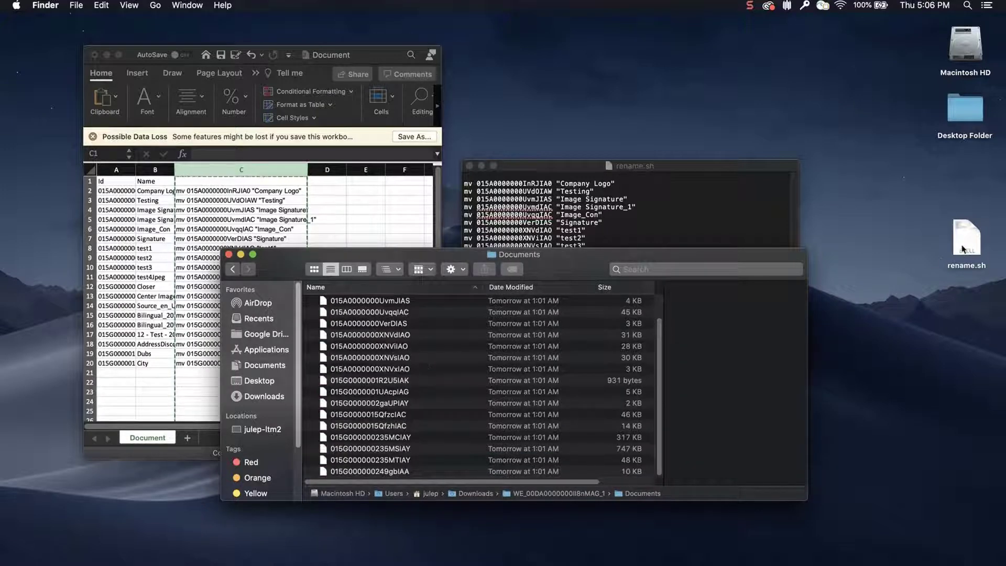
{"action": "left_click", "coordinate": [346, 471]}
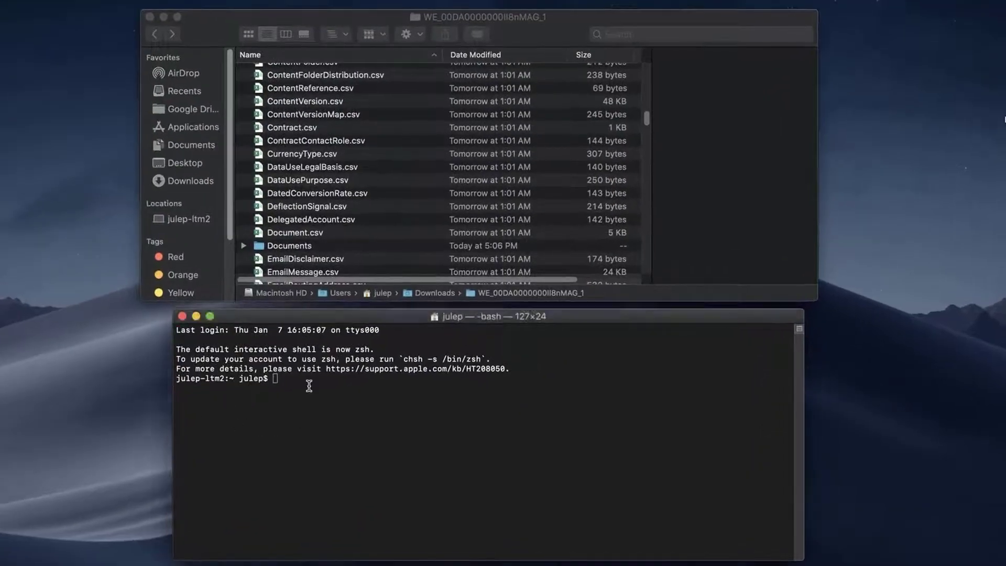
- cd into the Documents folder, confirm with pwd, and run sudo chmod 777 rename.sh
{"action": "type", "text": "cd"}
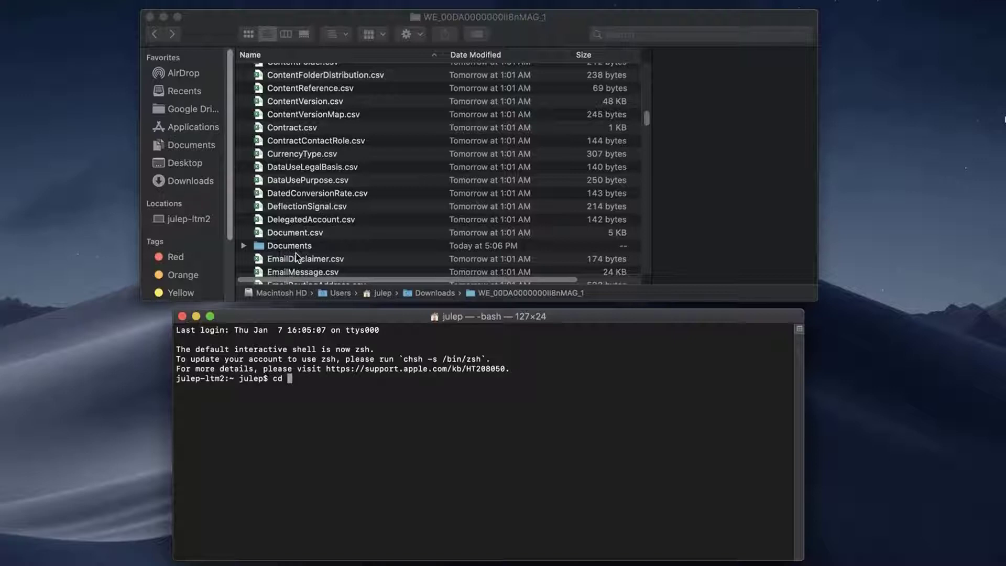
{"action": "left_click", "coordinate": [288, 245]}
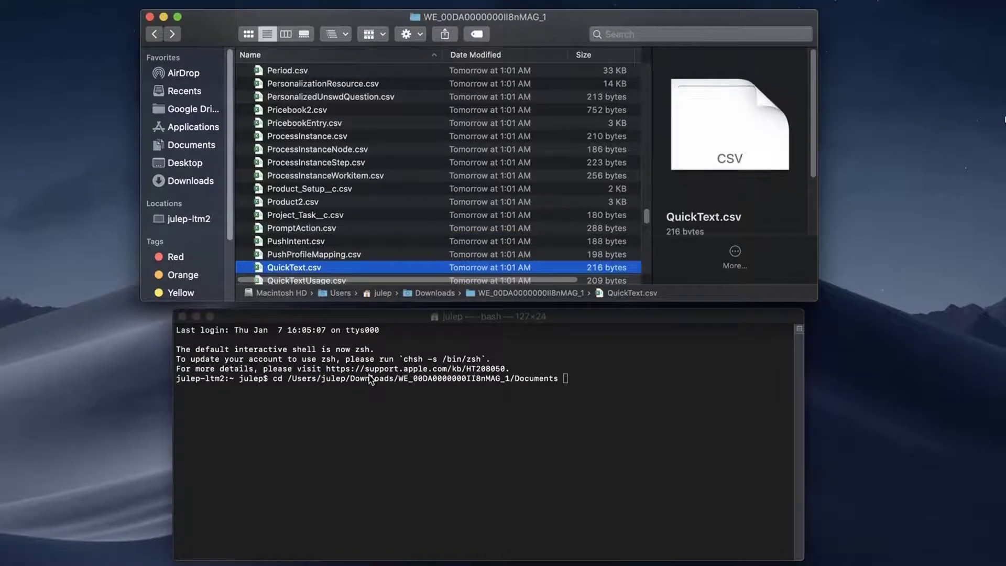
{"action": "type", "text": "p"}
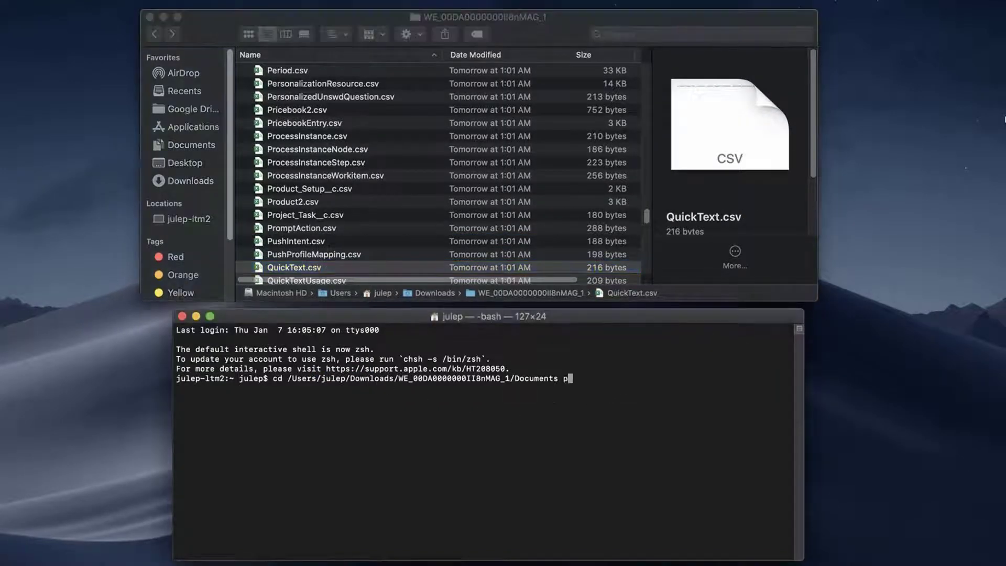
{"action": "type", "text": "wd"}
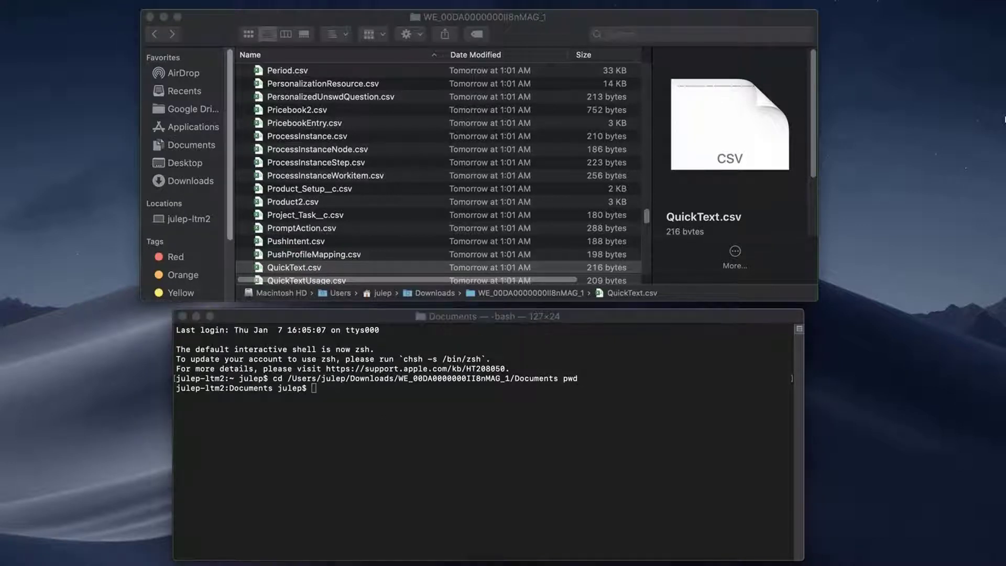
{"action": "type", "text": "sudo chmod 777 rename.sh"}
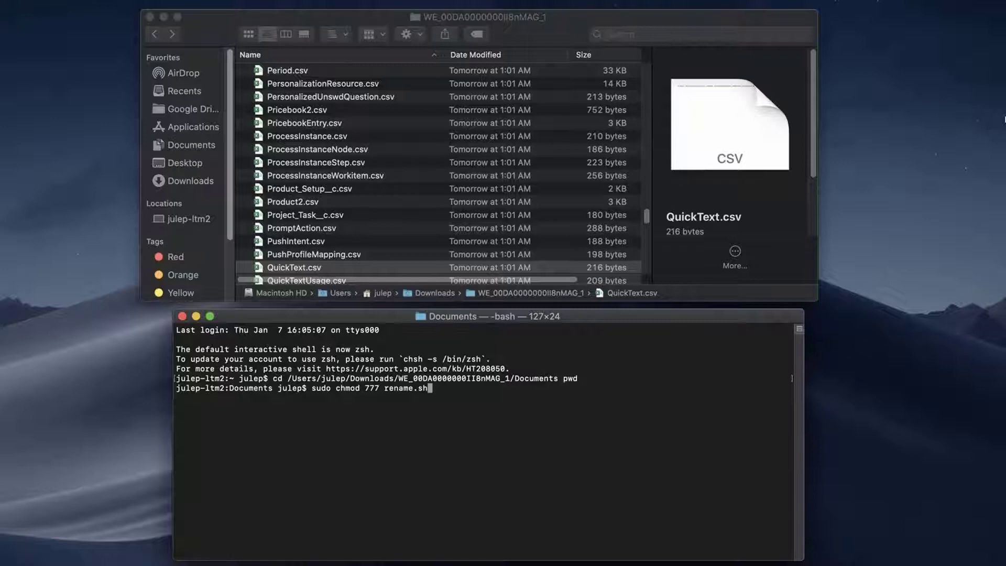
{"action": "key", "text": "Return"}
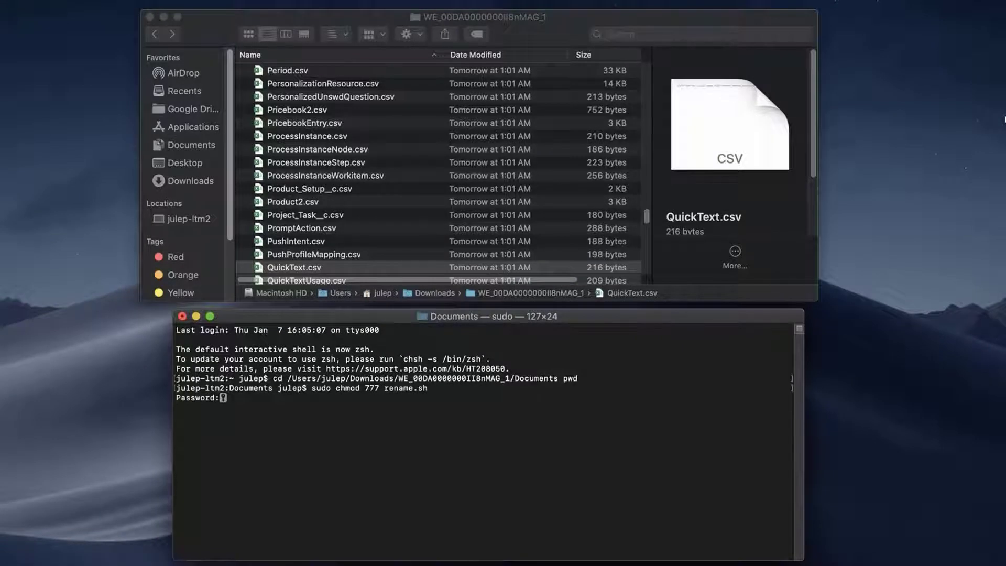
- Run sudo ./rename.sh and open Documents to verify the renamed files
{"action": "type", "text": "sudo ./rename.sh"}
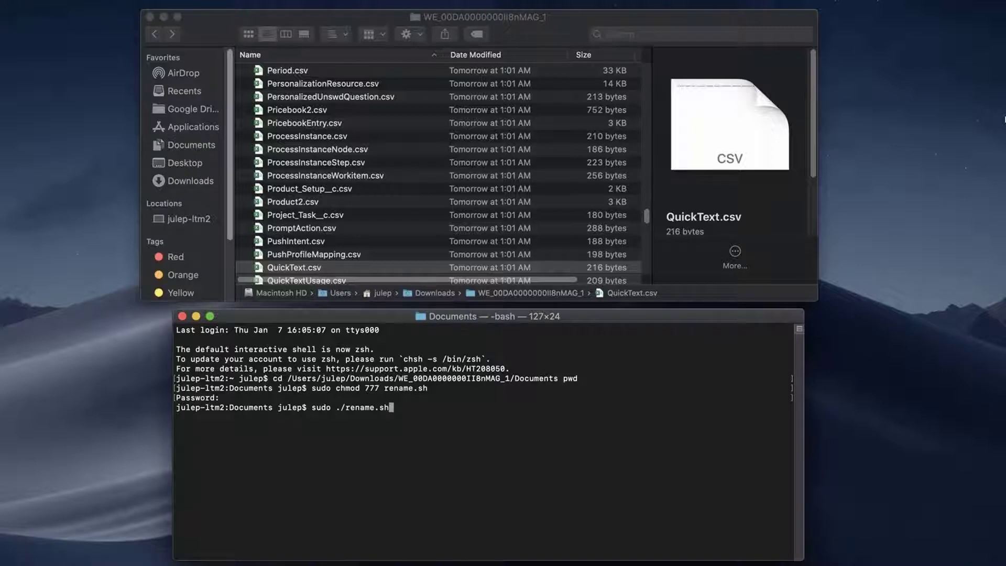
{"action": "key", "text": "enter"}
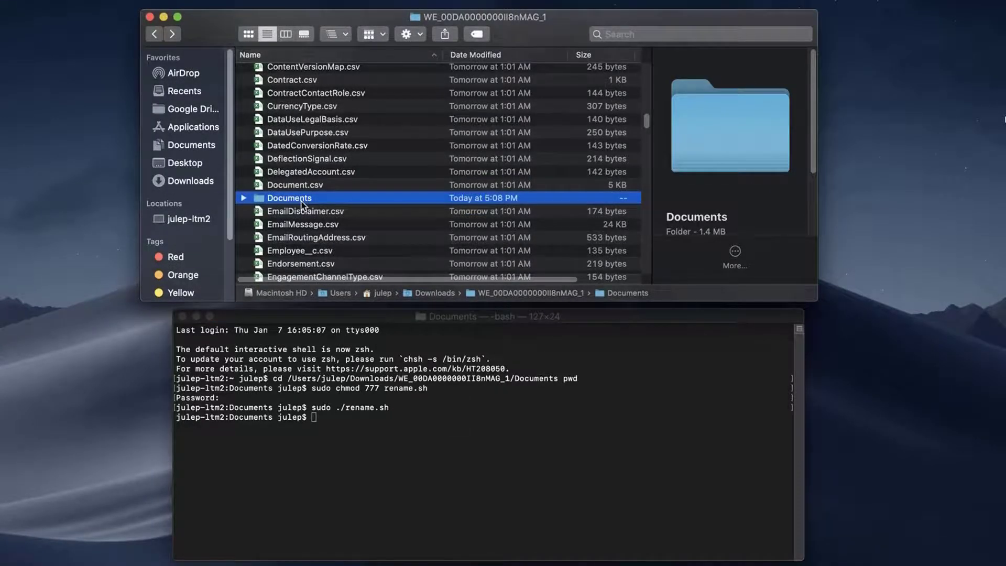
{"action": "double_click", "coordinate": [288, 198]}
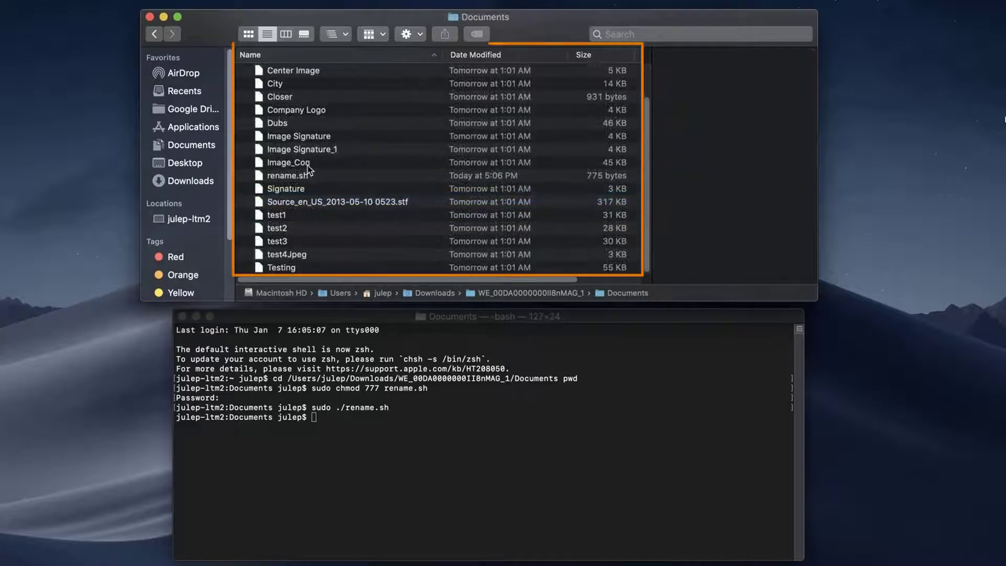